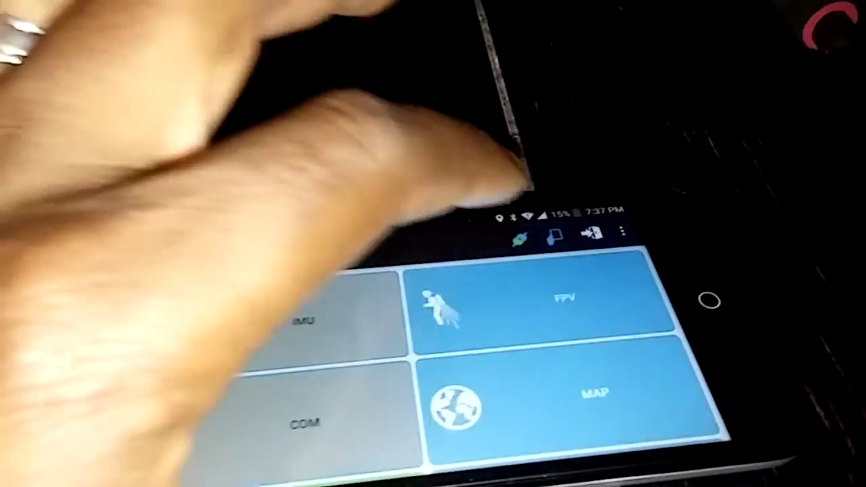
Open the FPV tile from the Andruav home screen to list the connected units.
click(562, 310)
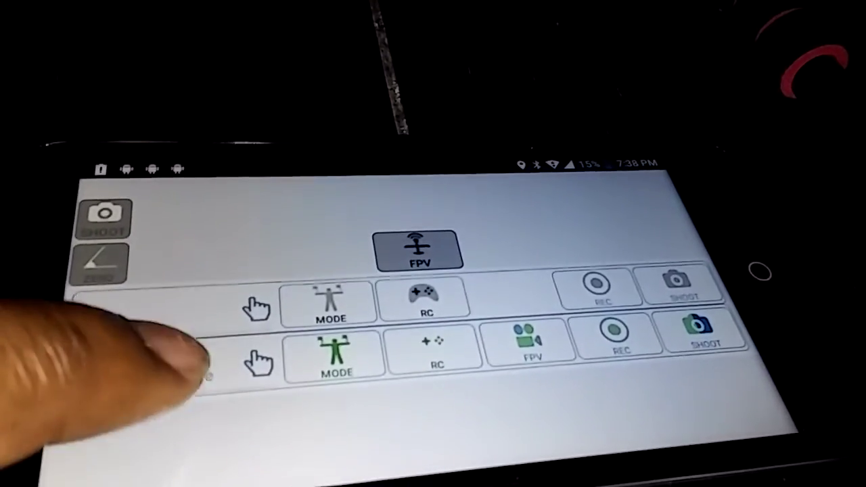
Bring up the flight display with artificial horizon, heading scale and pitch ladder.
click(420, 251)
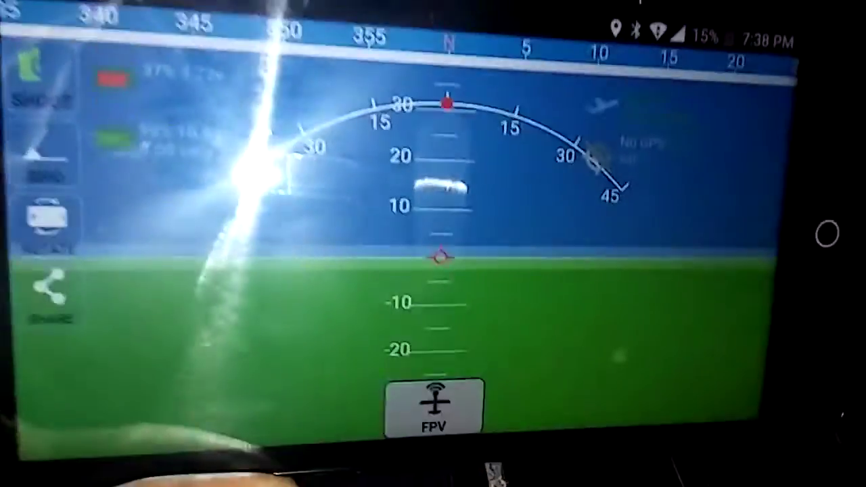